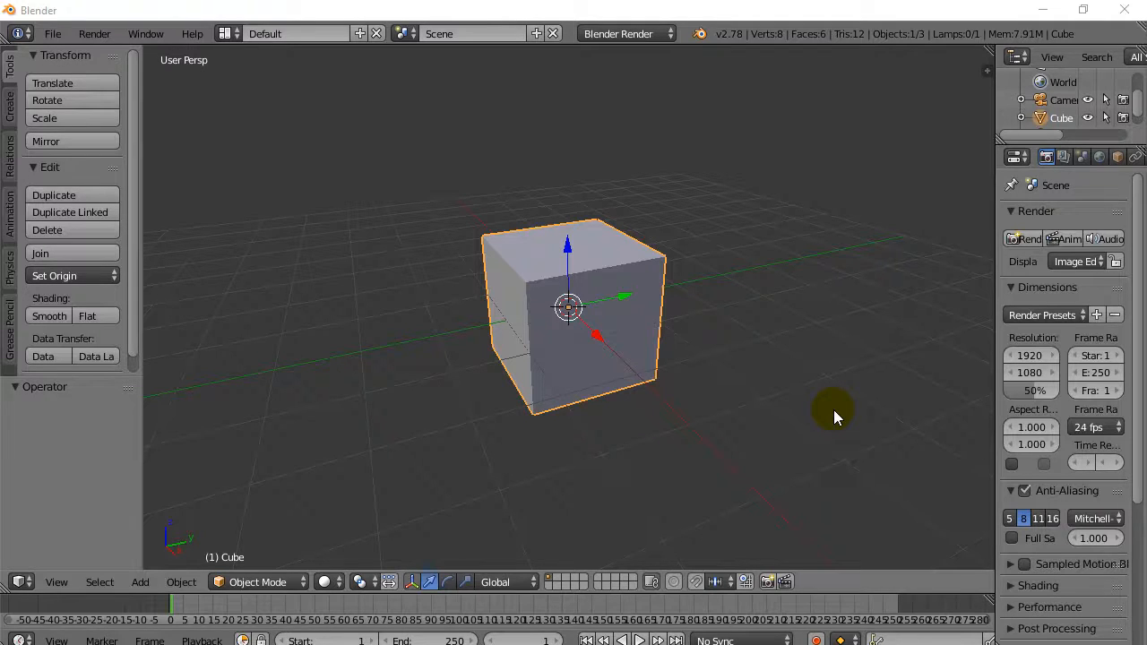
mouse_move(551, 367)
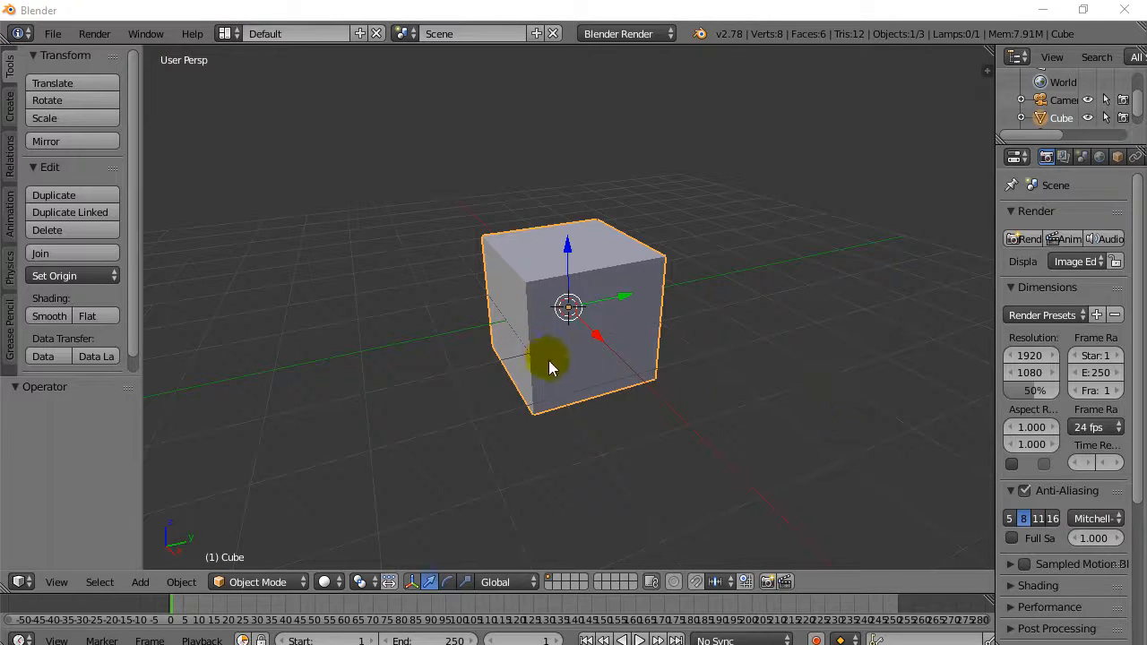
Switch the default cube into Edit Mode with Tab.
key(Tab)
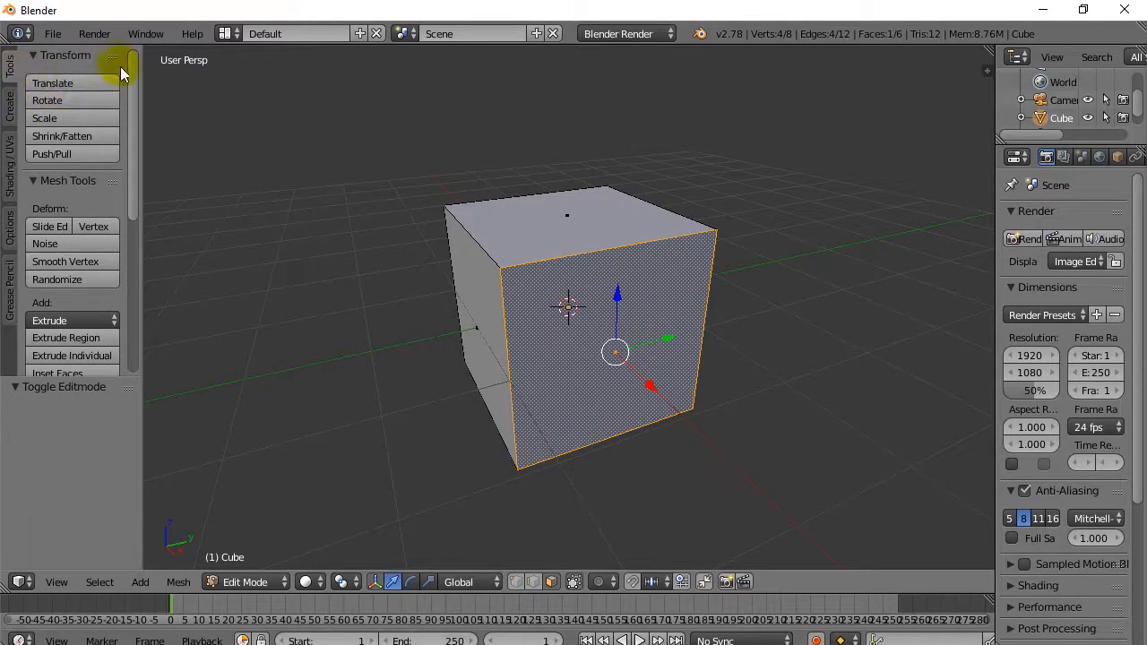
Scroll the Tool Shelf down to reveal the geometry-adding mesh tools like Inset Faces.
scroll(down, 3)
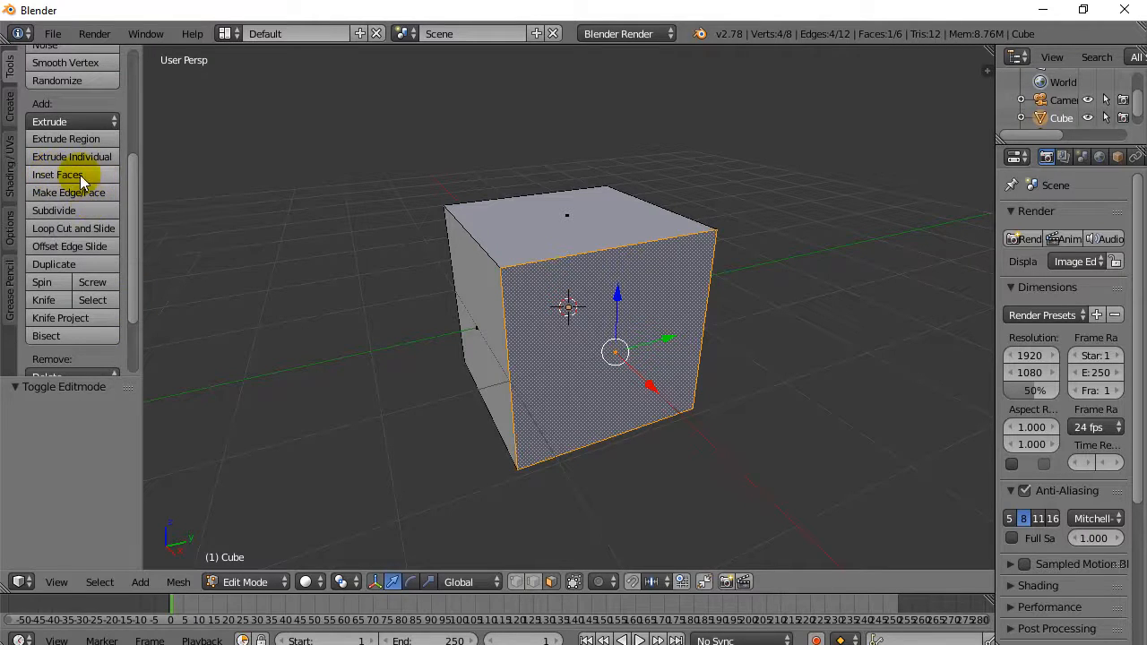
mouse_move(57, 175)
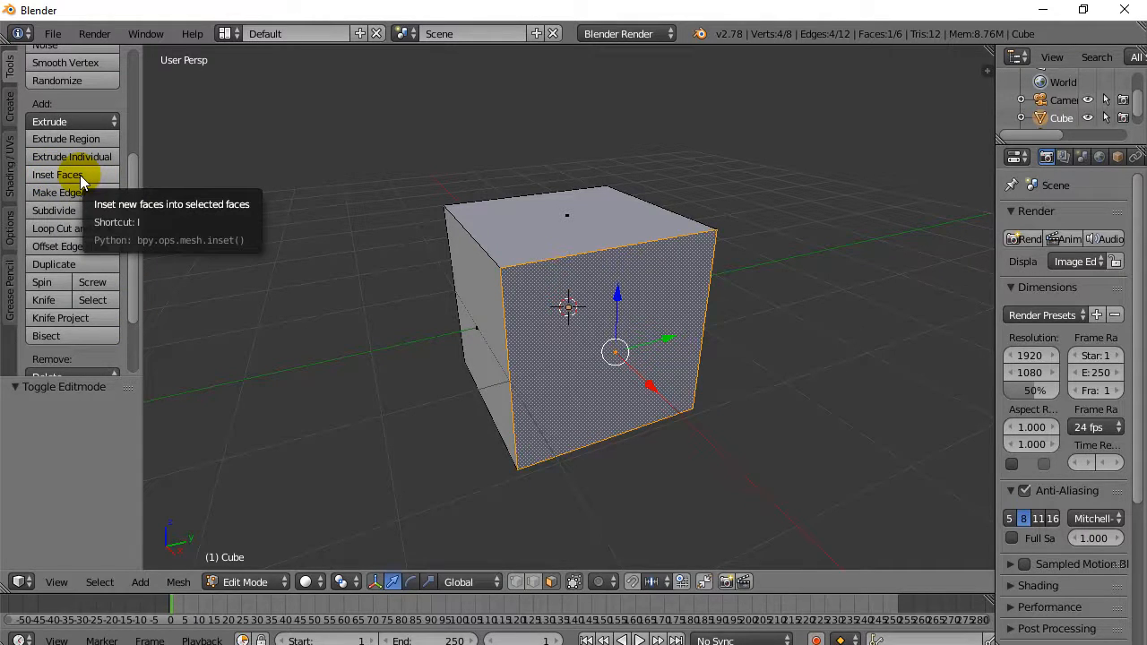
mouse_move(302, 315)
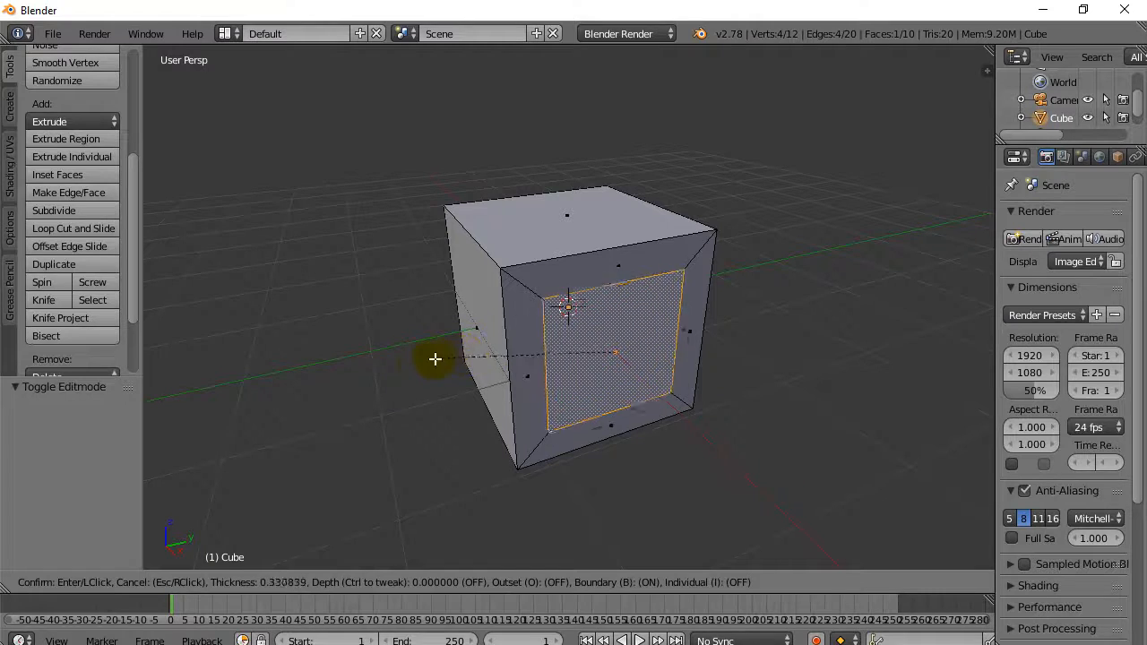
mouse_move(445, 357)
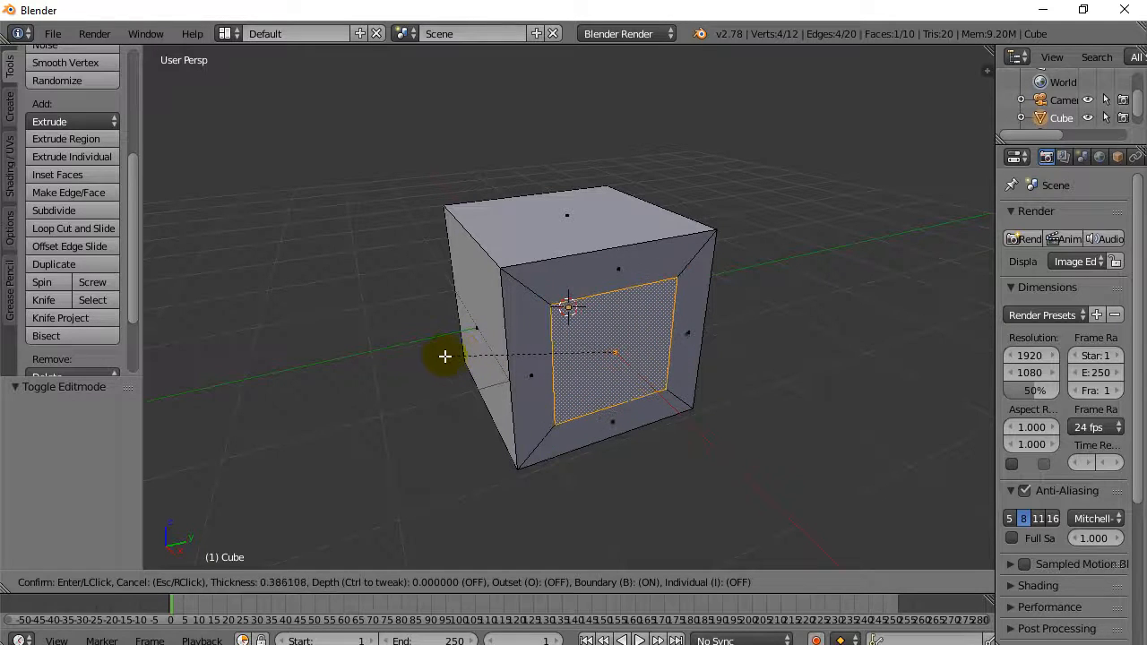
Confirm the front face inset and push its inner face inward to set the recess depth.
click(446, 357)
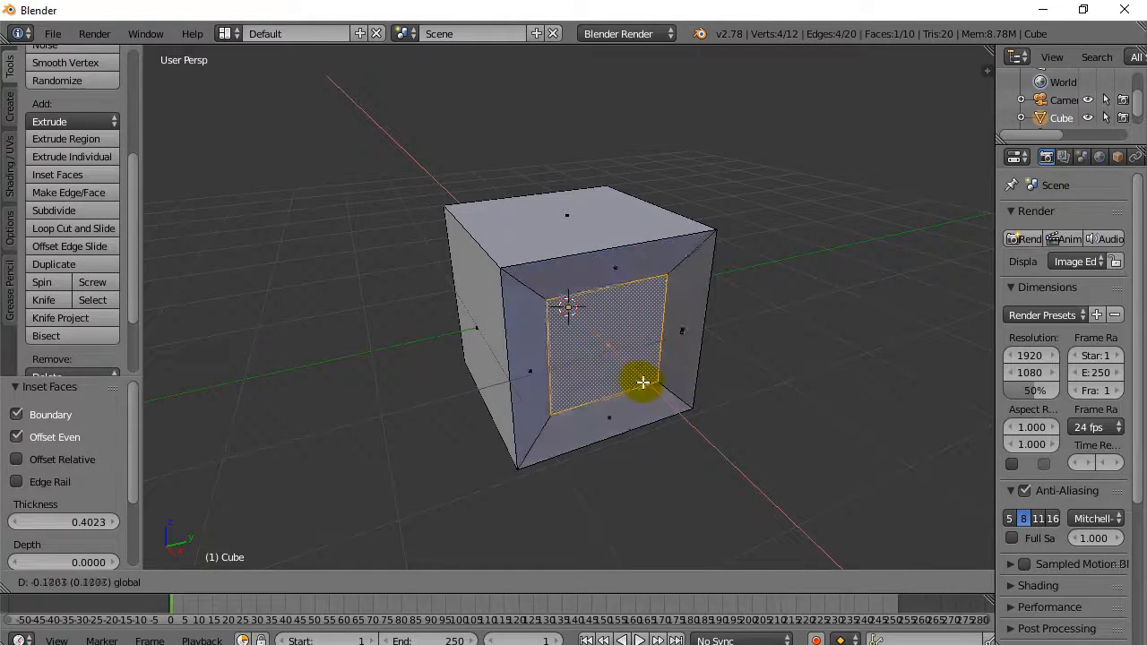
drag(643, 382, 619, 363)
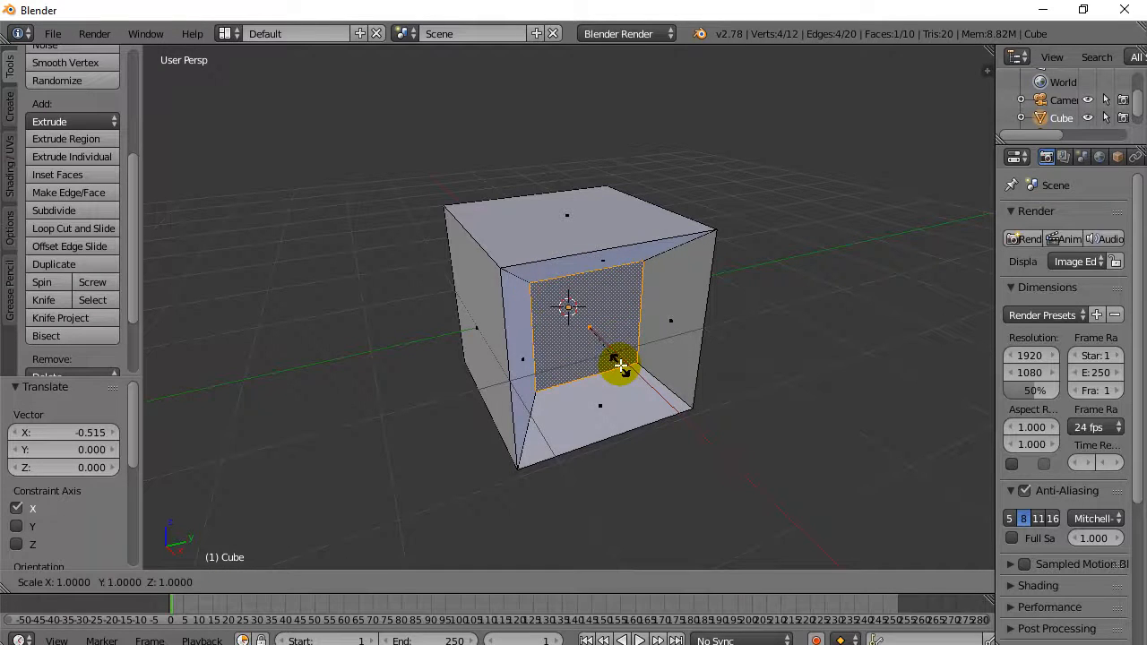
drag(618, 365, 659, 392)
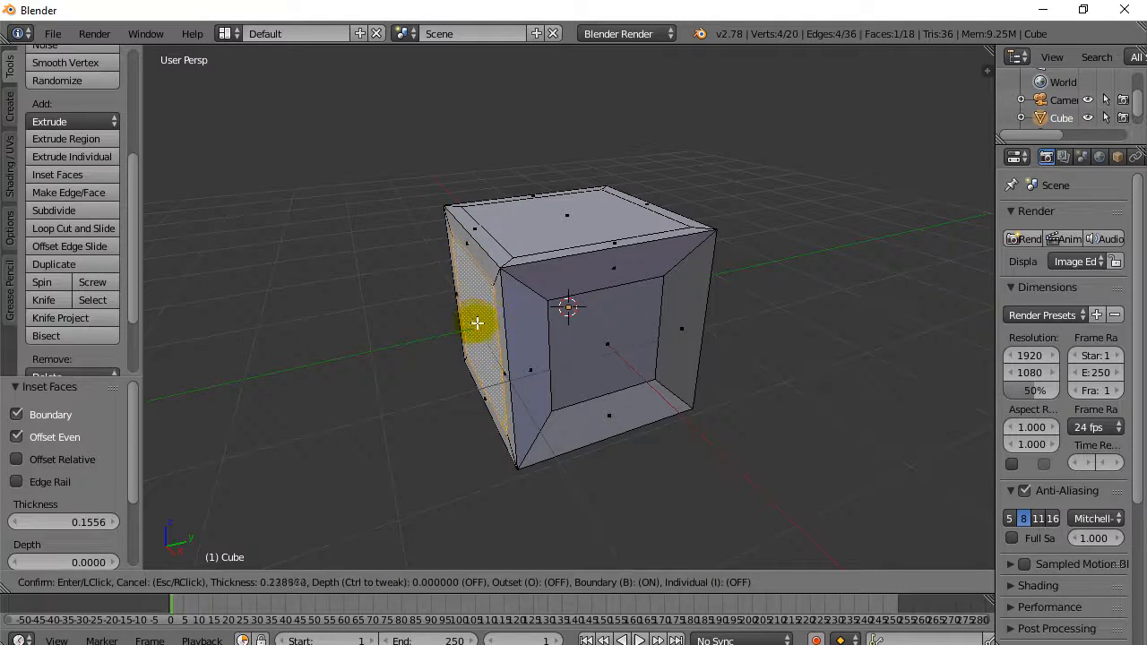
Redo the left side face inset with a smaller thickness of about 0.59.
click(477, 322)
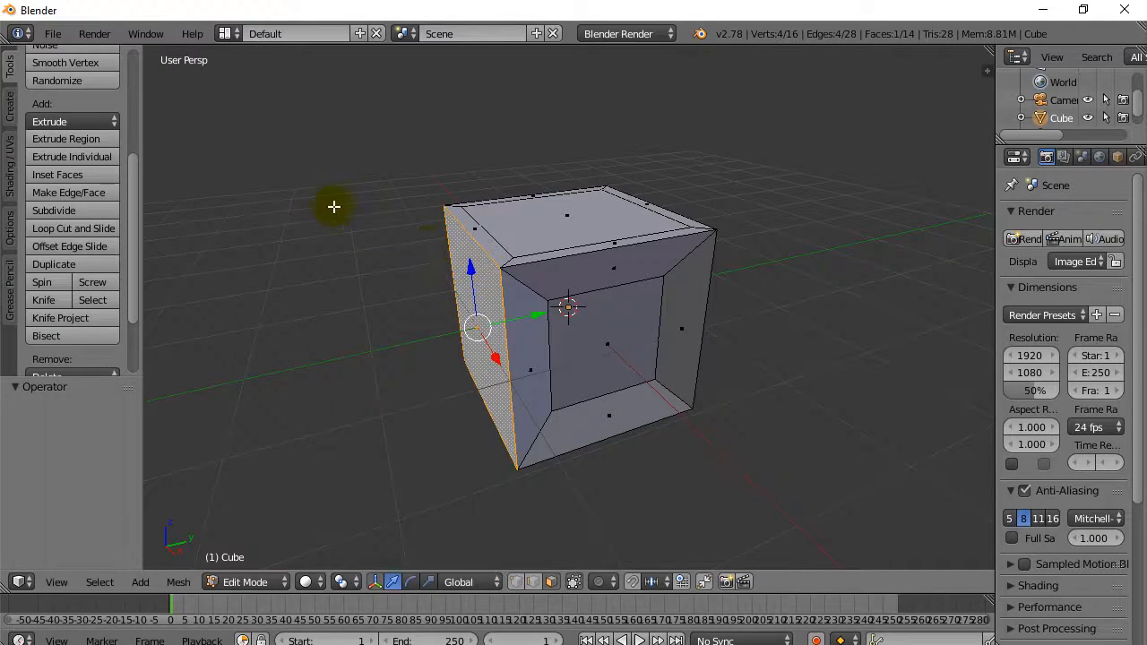
click(57, 174)
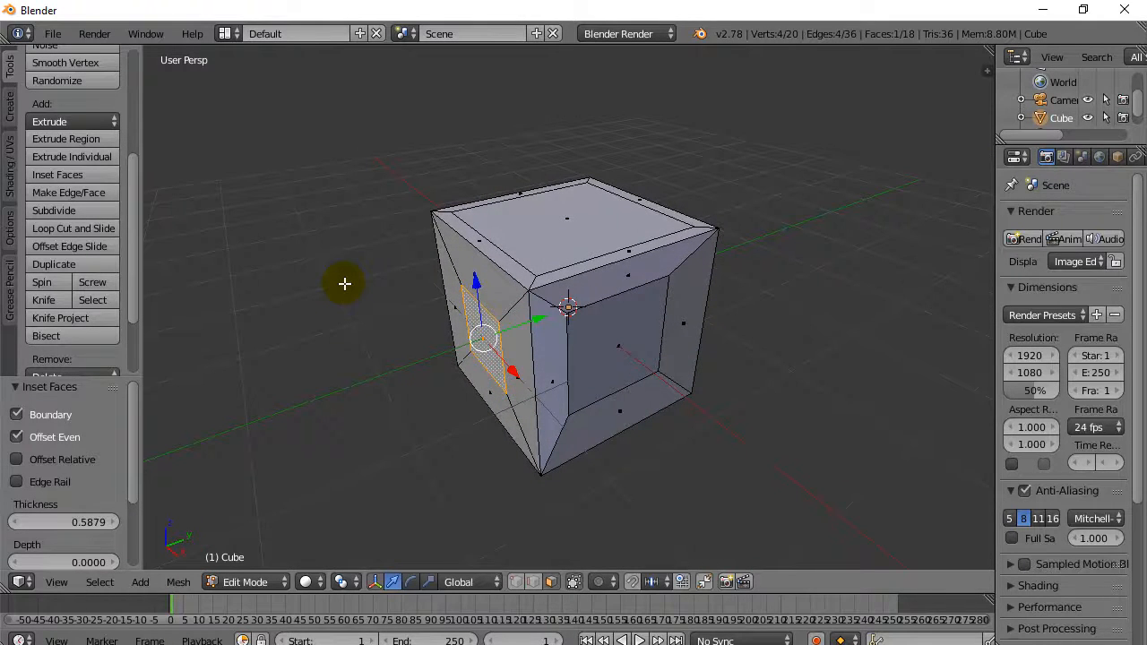
mouse_move(57, 175)
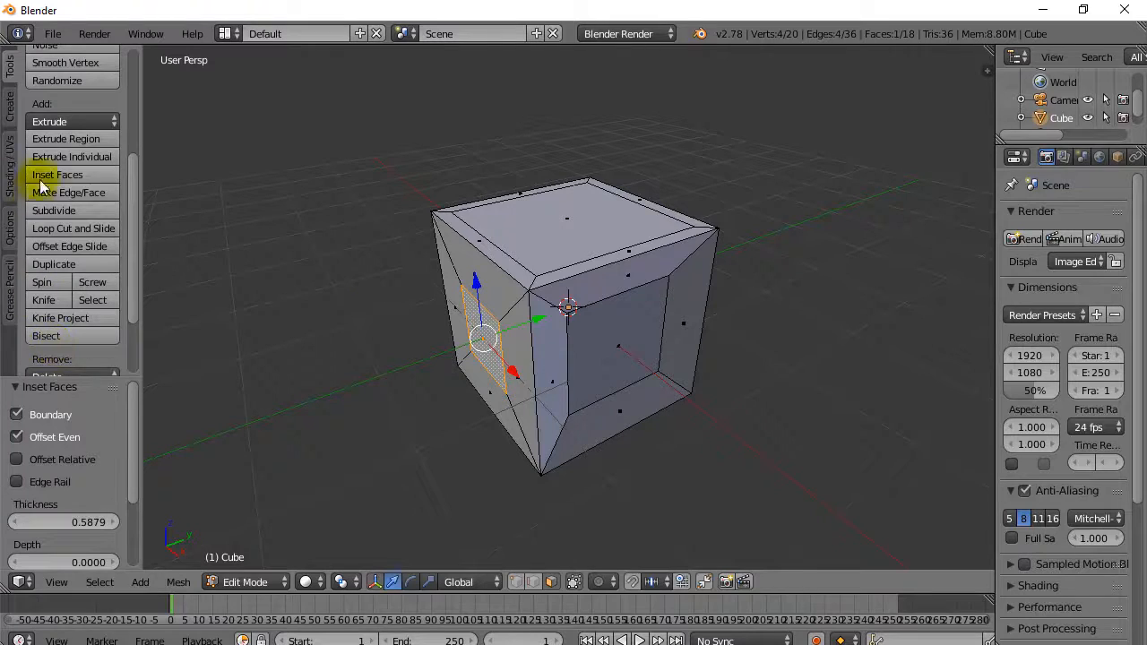
mouse_move(301, 320)
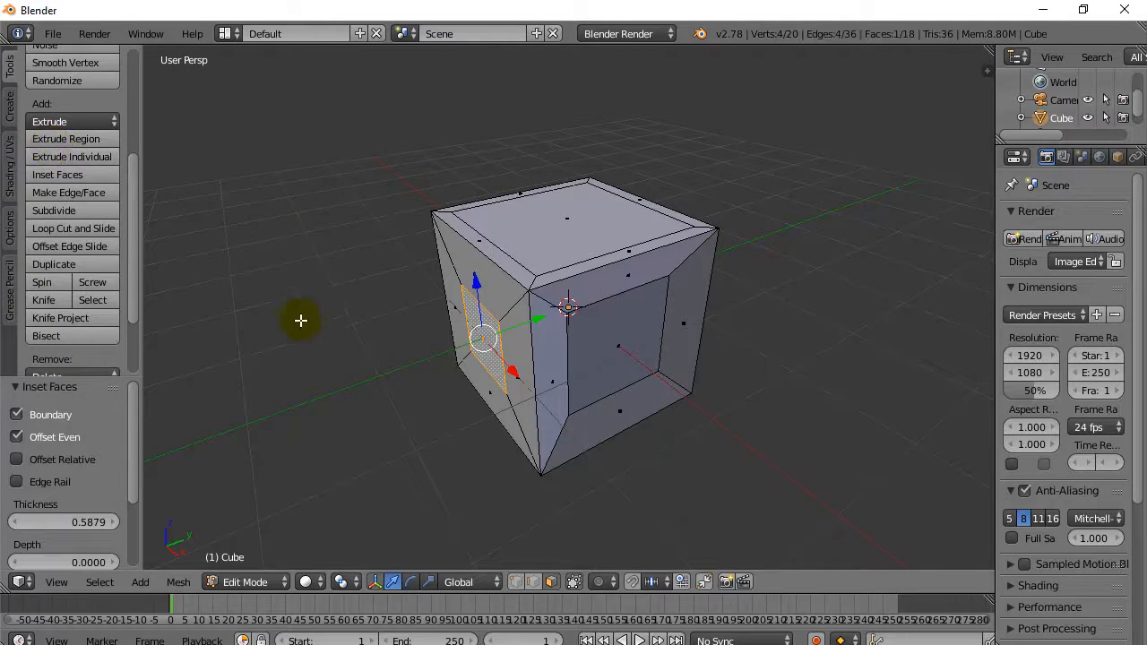
mouse_move(65, 139)
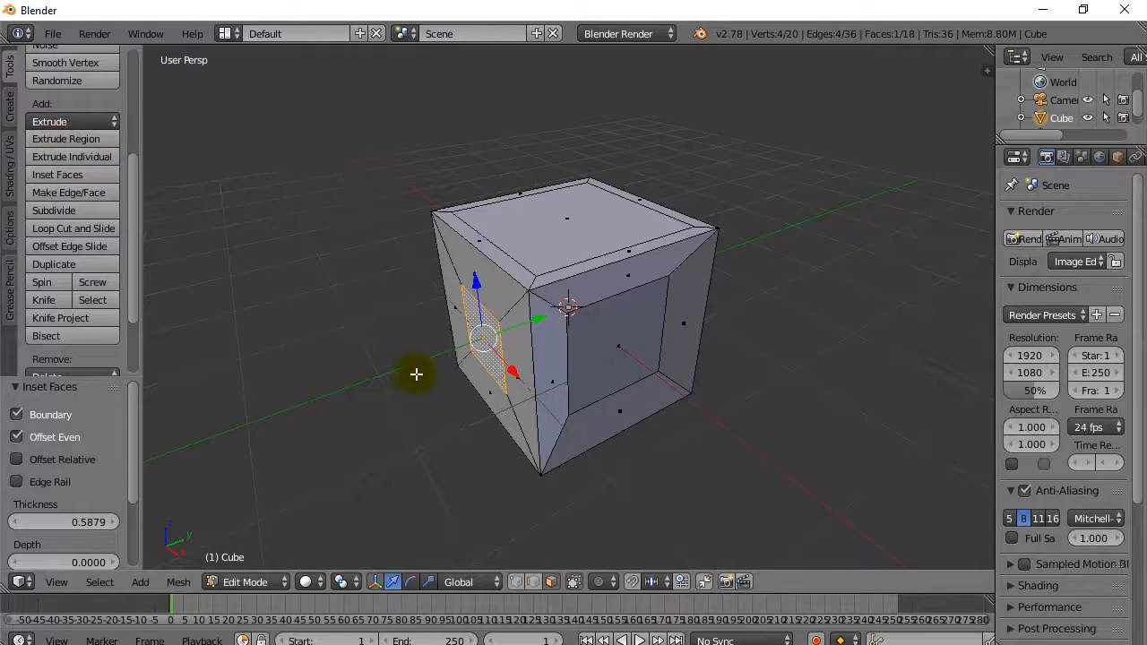
Extrude the top, front inner and left inset faces outward into long blocks.
click(564, 210)
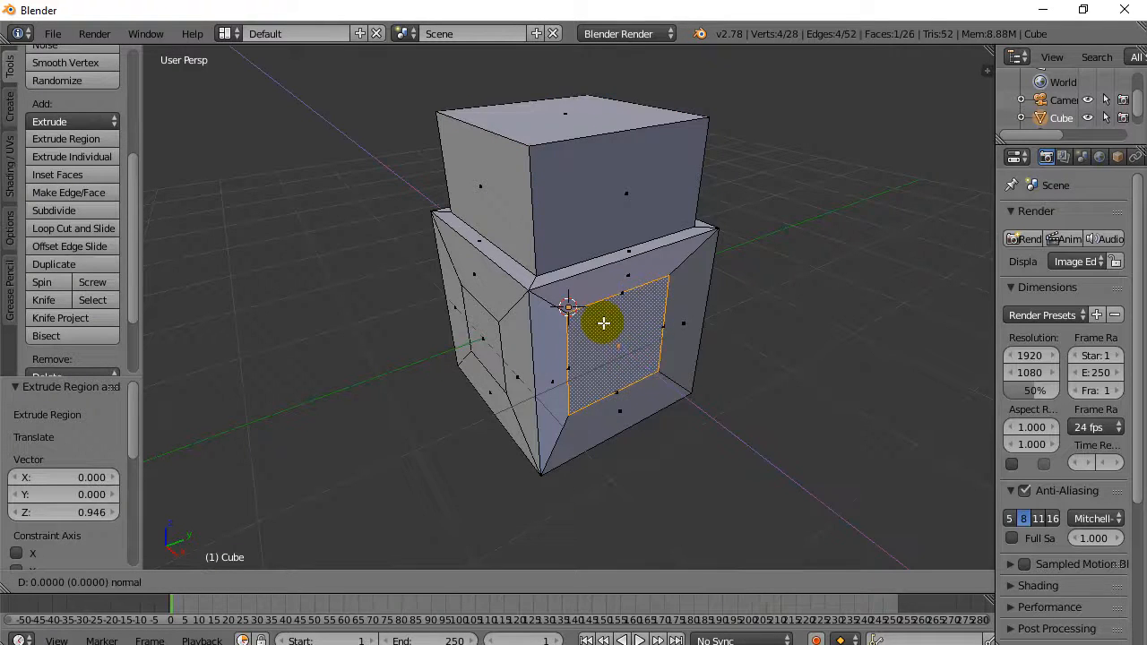
drag(604, 322, 760, 419)
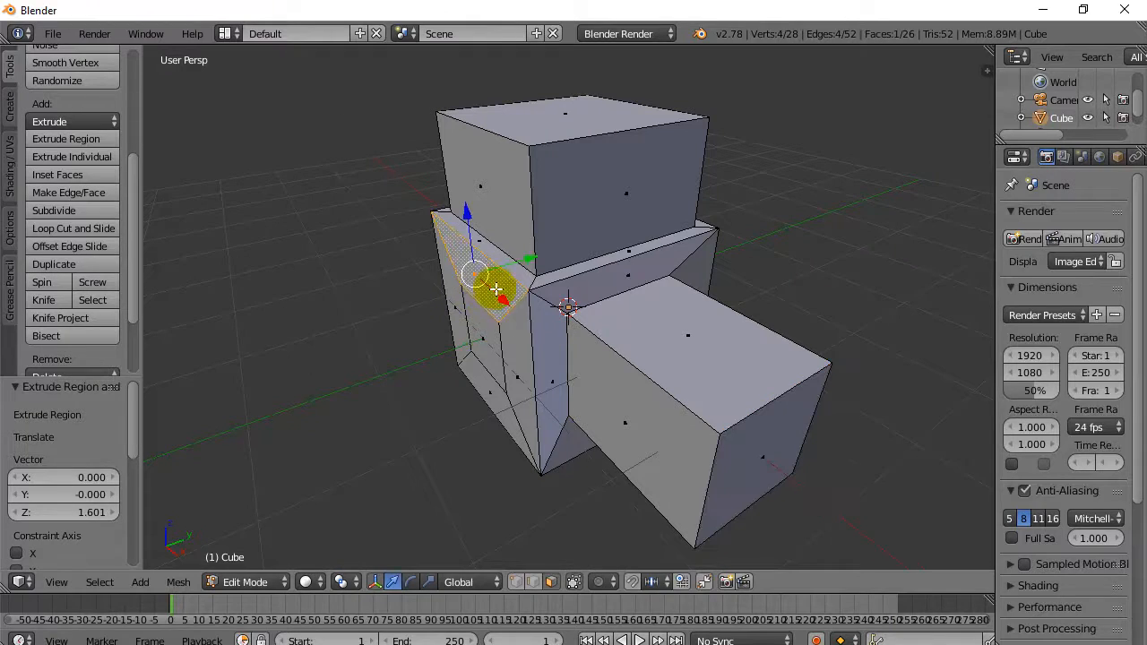
drag(493, 286, 327, 339)
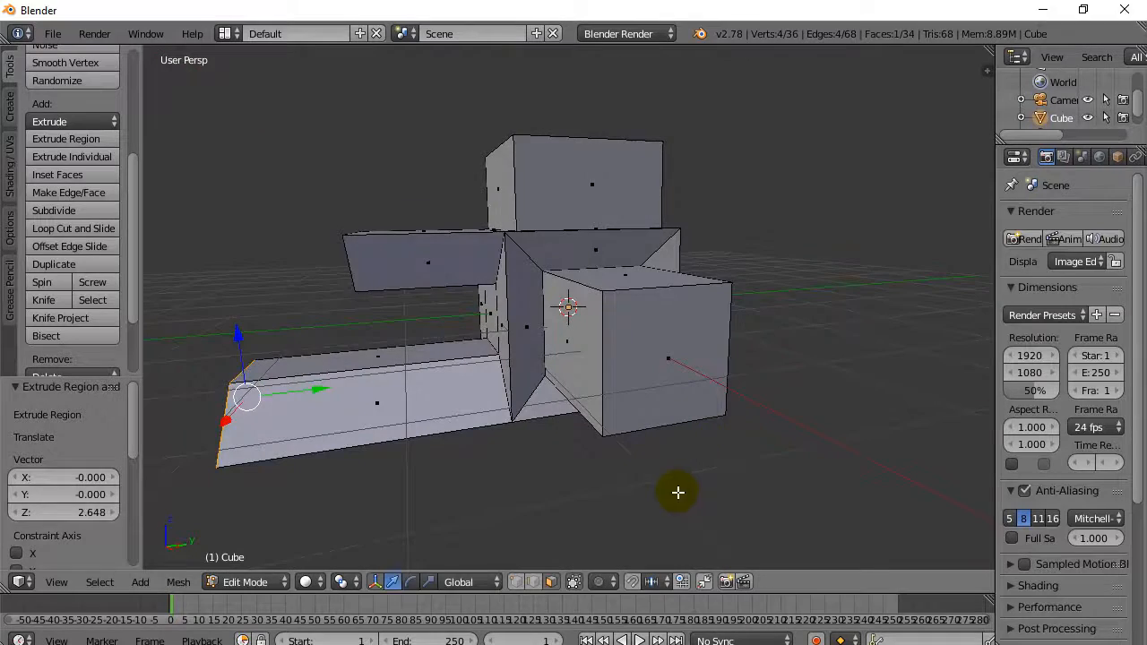
drag(678, 493, 715, 549)
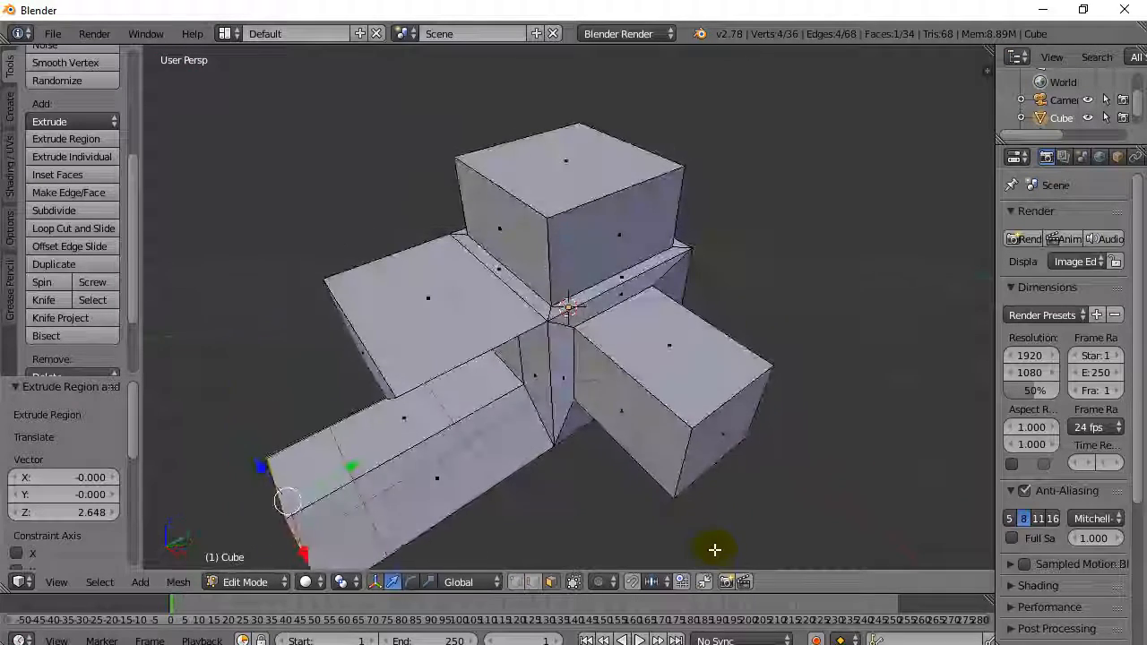
Select the end face of the upper block.
click(566, 188)
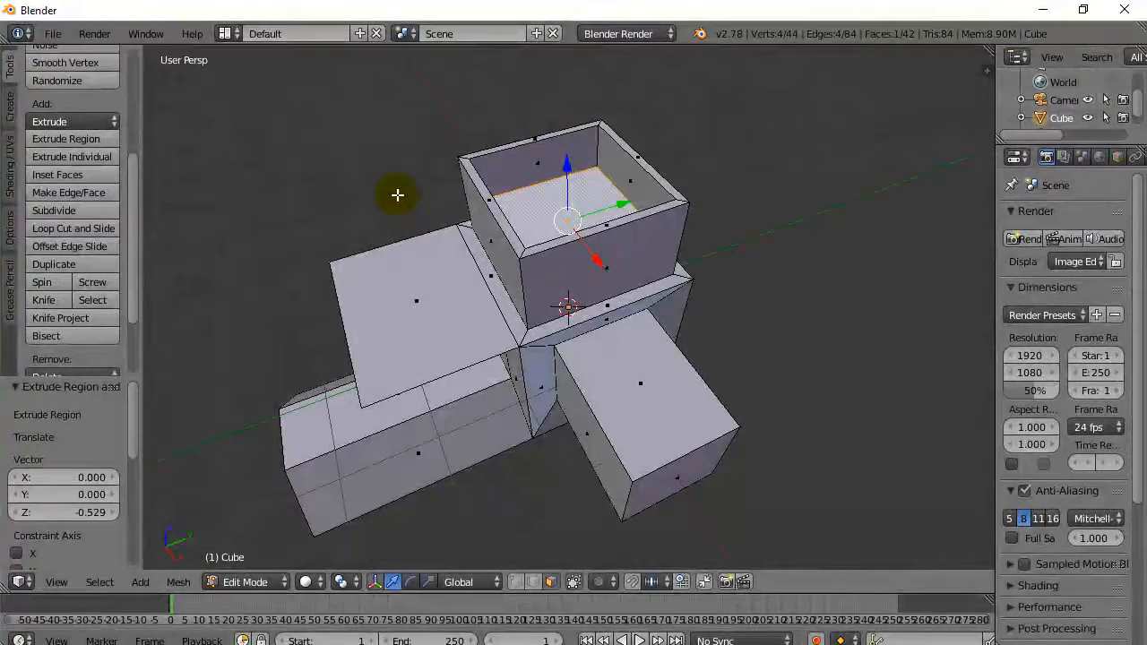
mouse_move(356, 279)
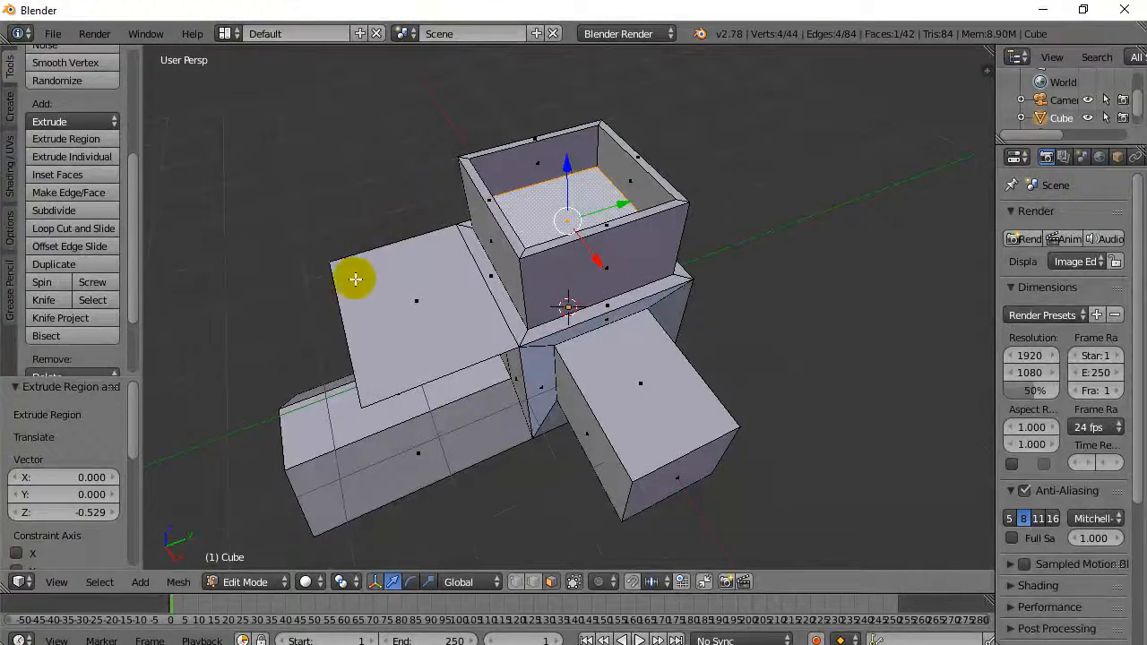
mouse_move(417, 314)
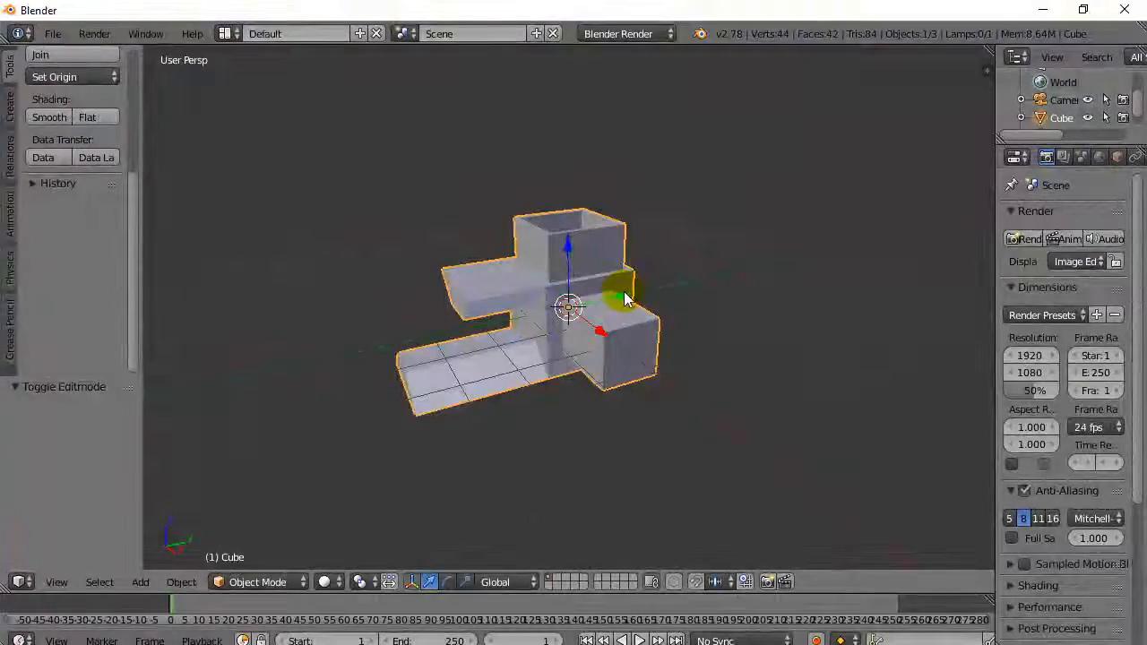
Move the blocky model aside along Y and open the Select menu options.
drag(569, 310, 846, 248)
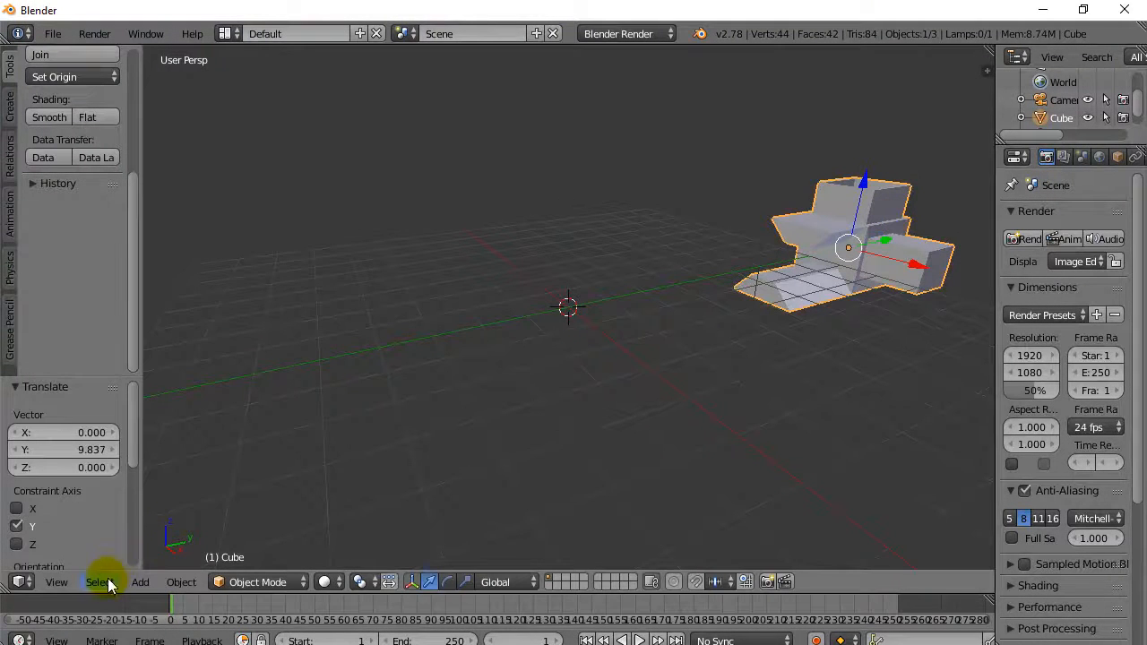
click(101, 581)
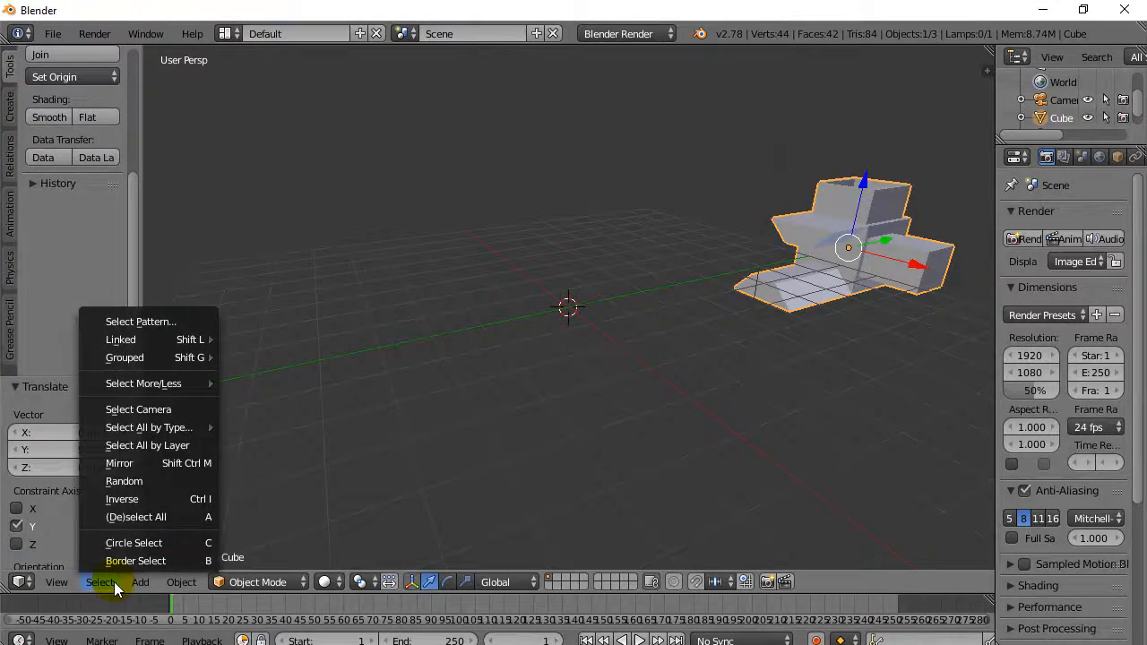
click(140, 581)
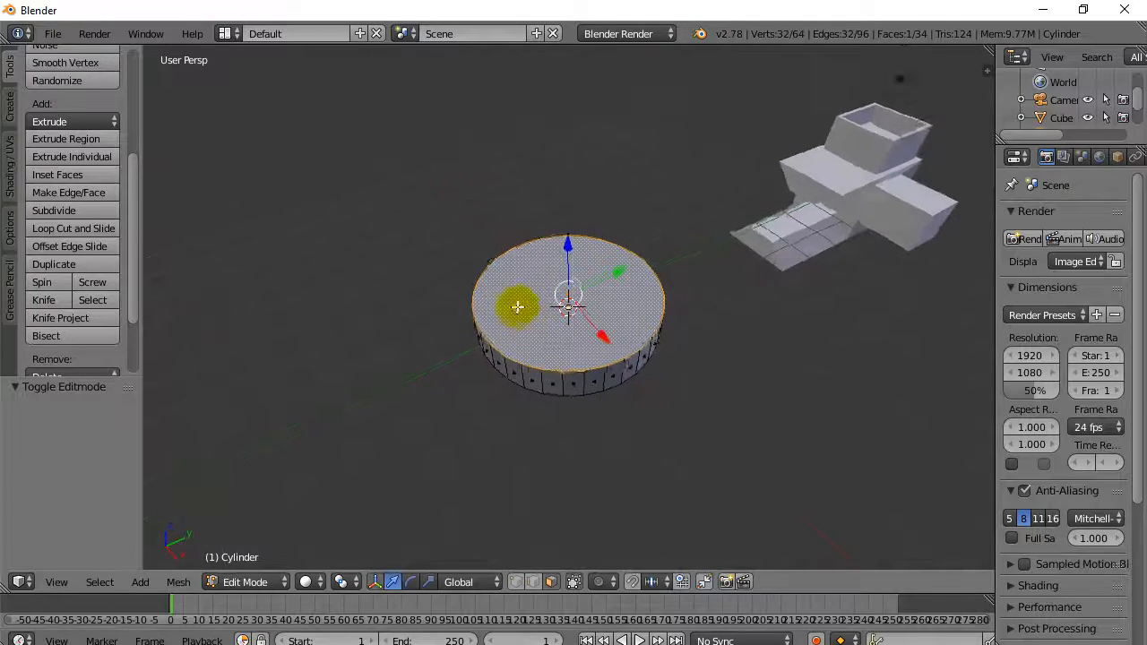
Inset the cylinder's top cap to begin forming the wheel's rim and hub.
click(58, 174)
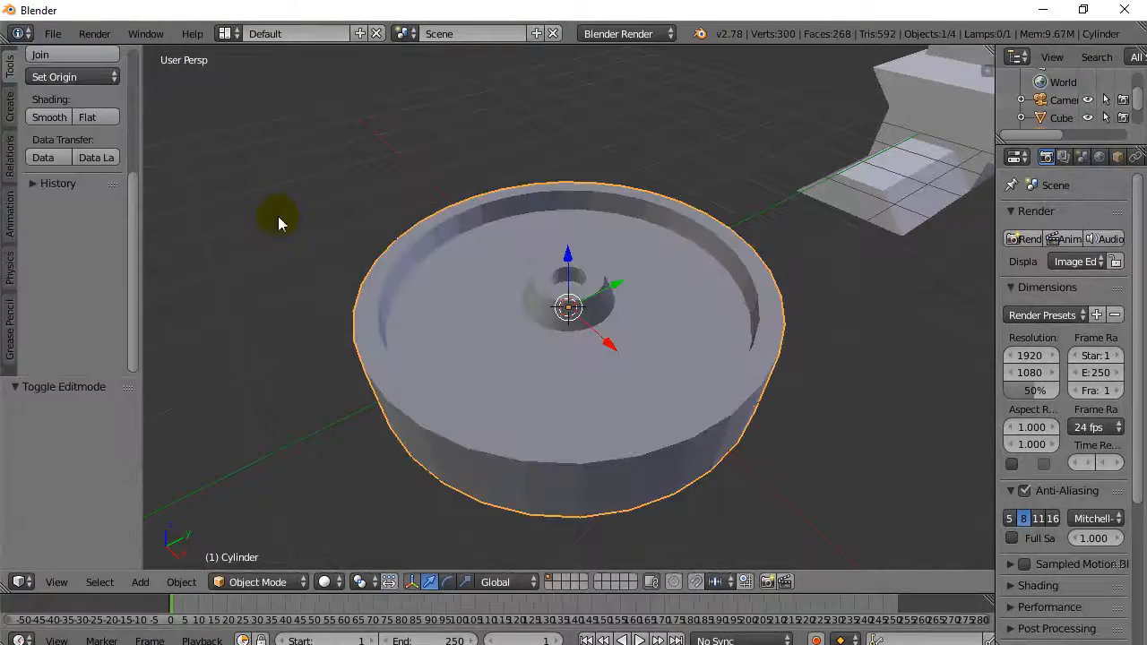
drag(278, 224, 381, 406)
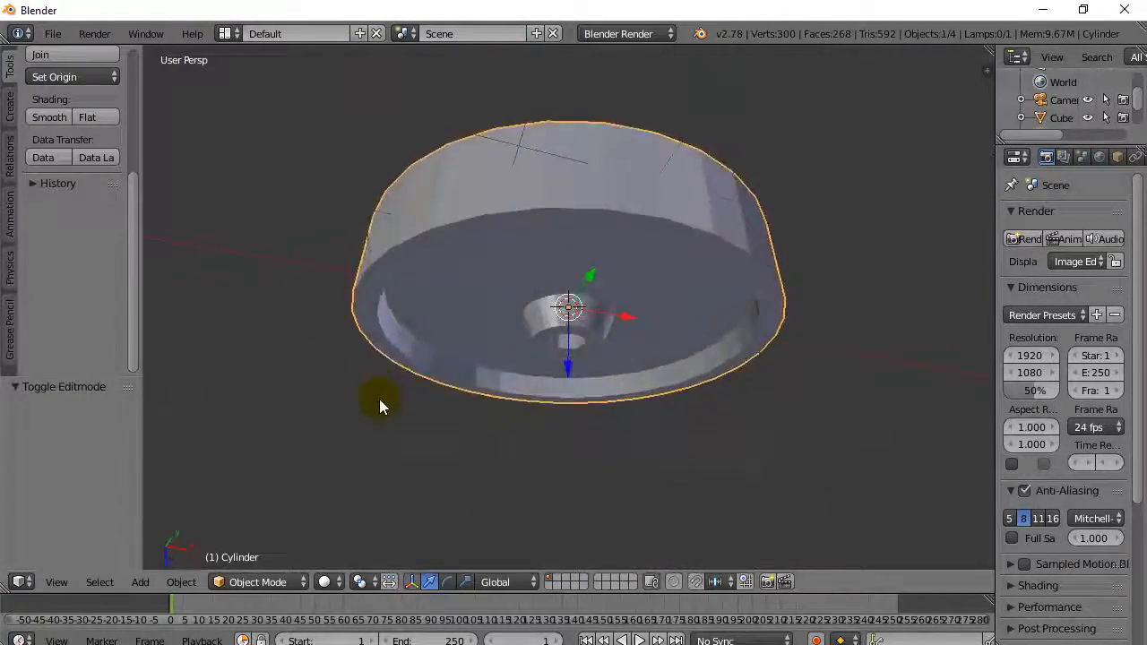